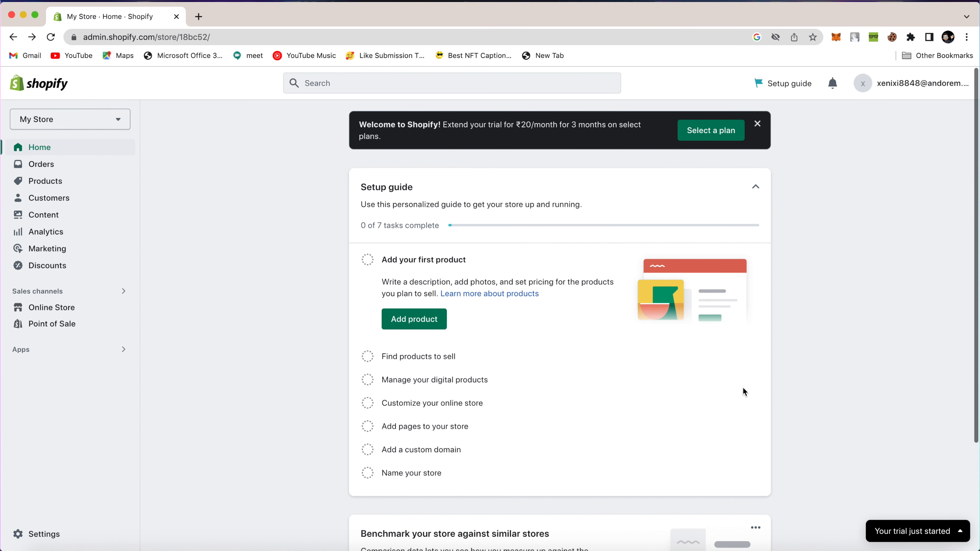
- Start the store's first product from the Setup guide and review the empty form's default fields
{"action": "left_click", "coordinate": [414, 319]}
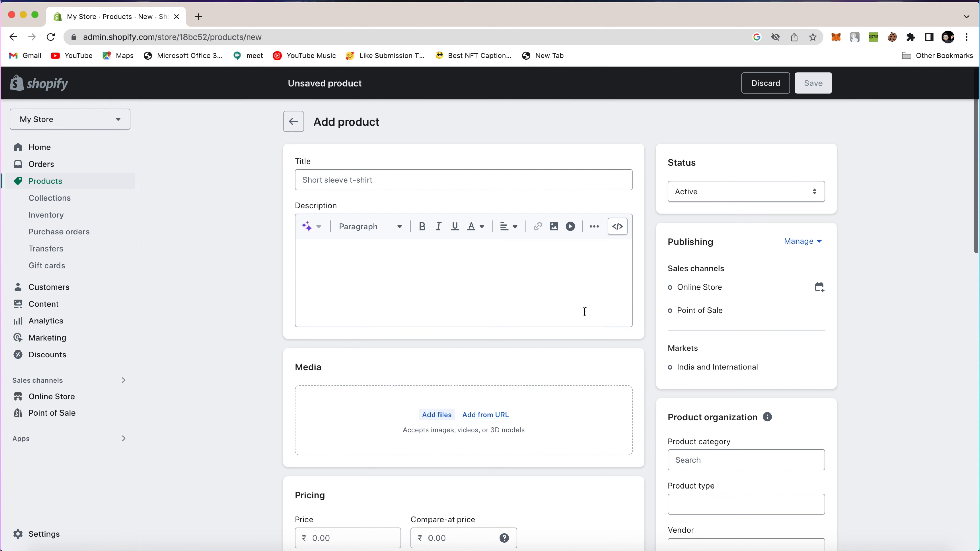
{"action": "scroll", "scroll_direction": "down", "scroll_amount": 3}
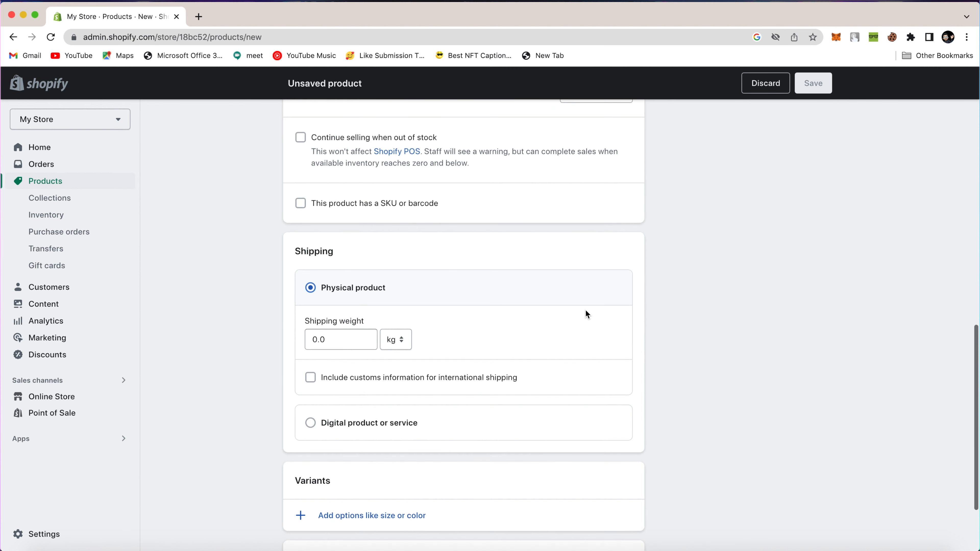
{"action": "scroll", "scroll_direction": "up", "scroll_amount": 3}
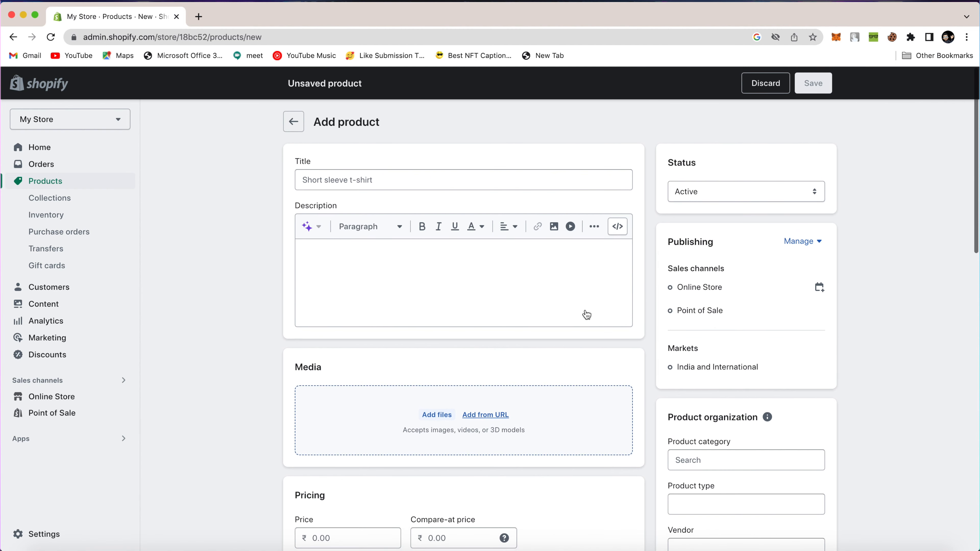
{"action": "left_click", "coordinate": [746, 191]}
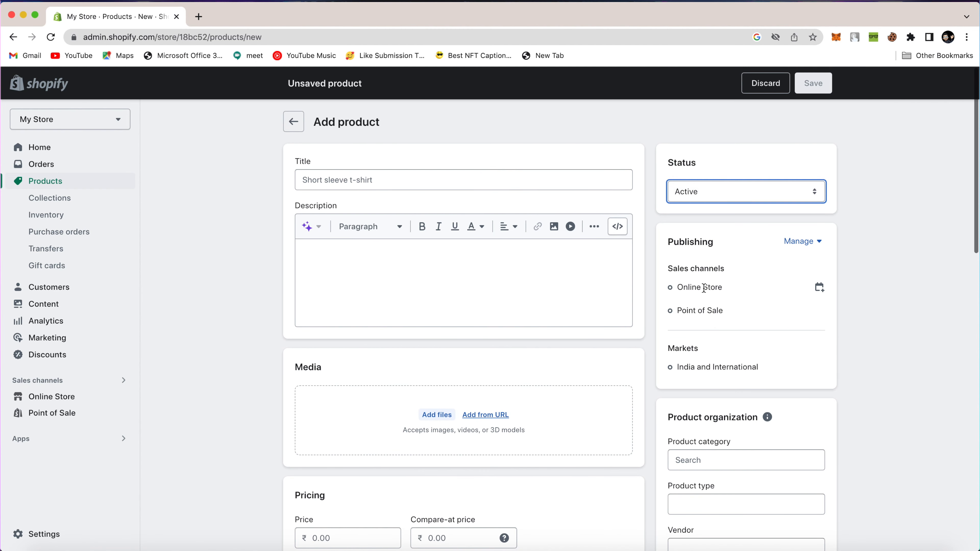
{"action": "scroll", "scroll_direction": "down", "scroll_amount": 3}
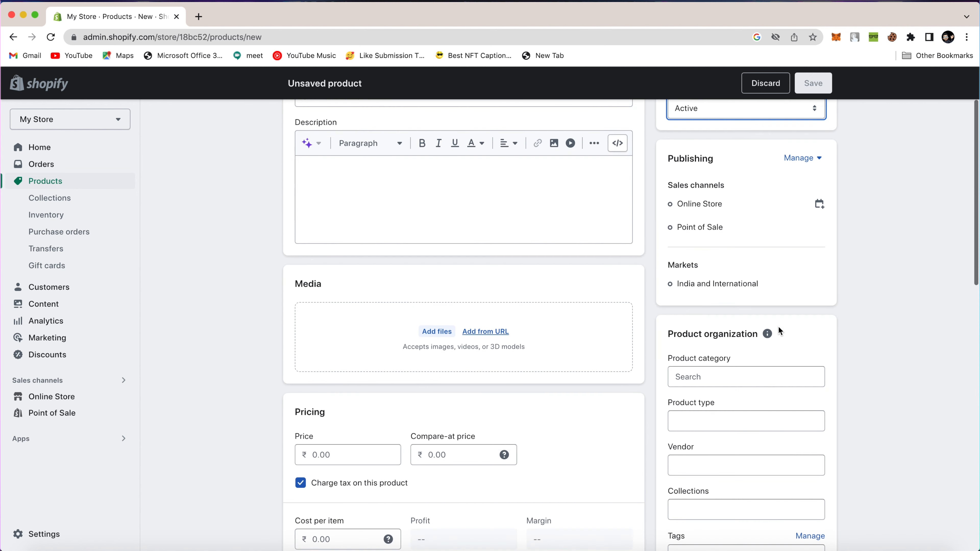
{"action": "scroll", "scroll_direction": "down", "scroll_amount": 3}
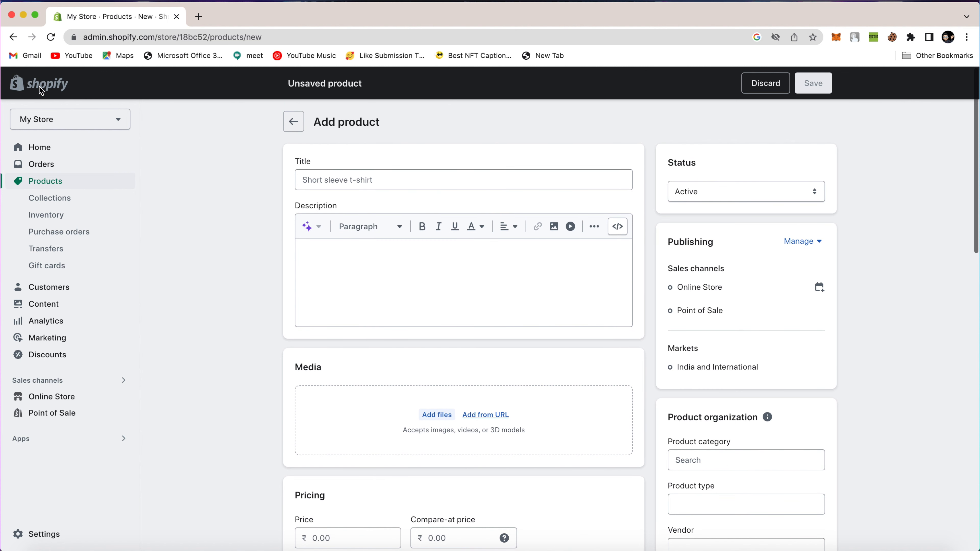
{"action": "mouse_move", "coordinate": [53, 119]}
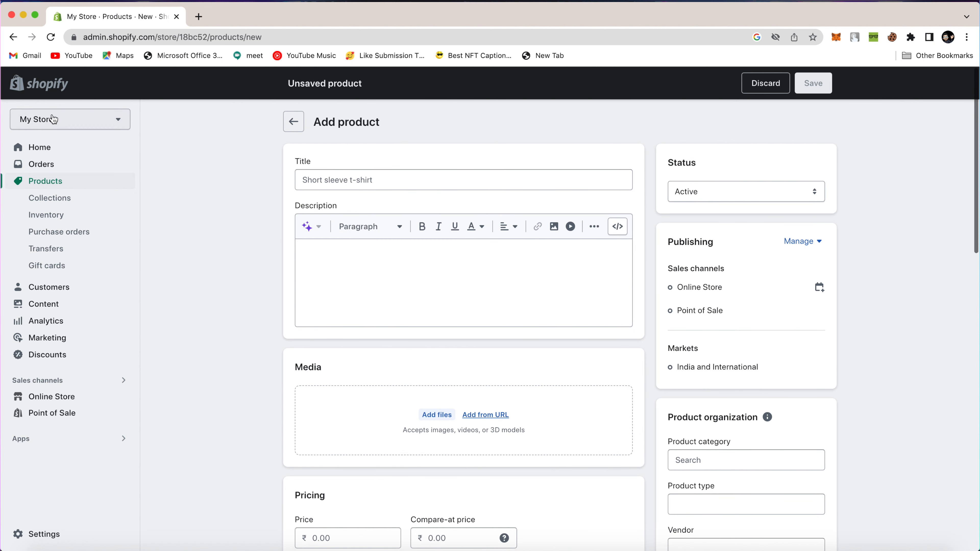